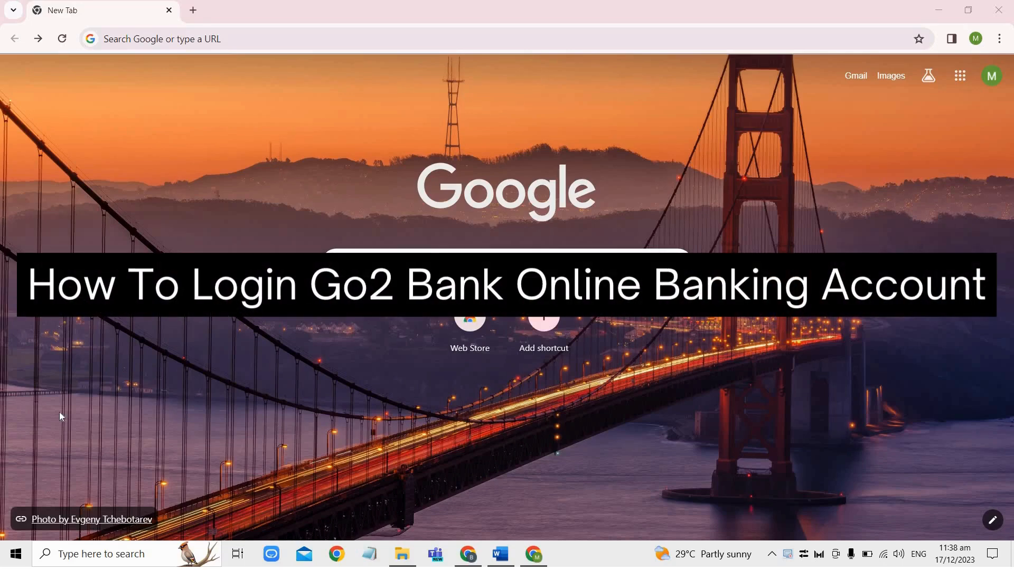
mouse_move(236, 366)
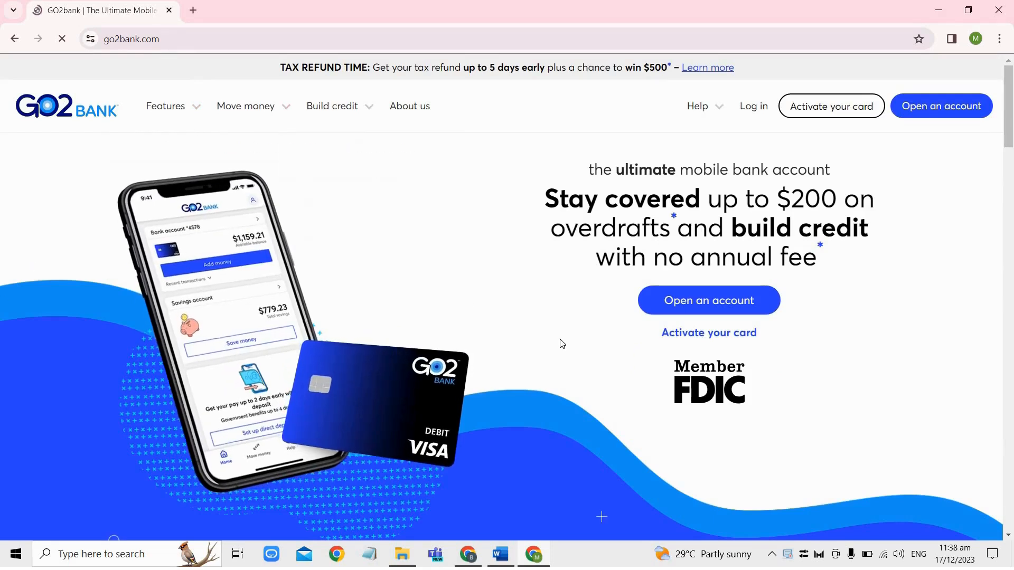
mouse_move(939, 119)
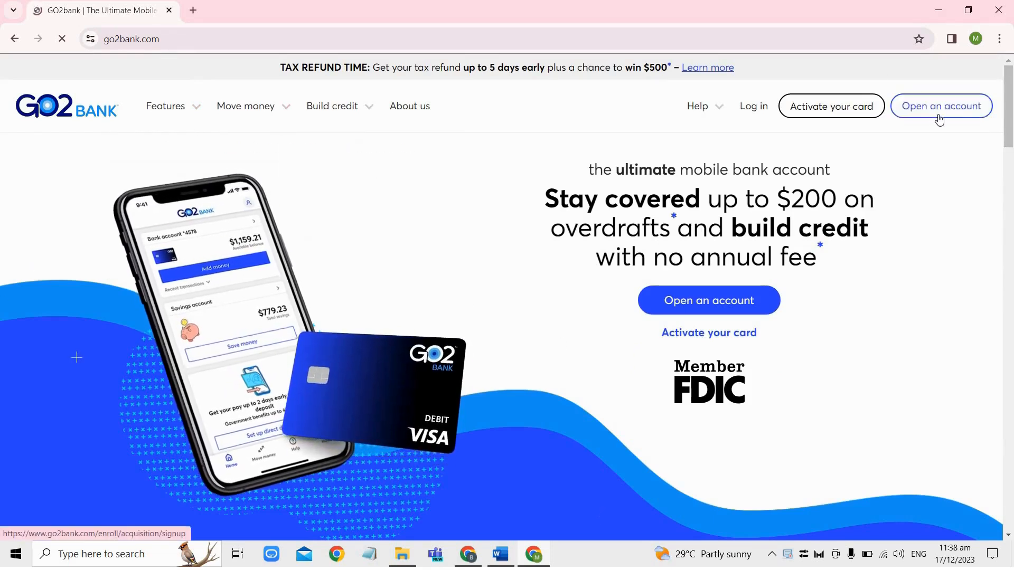
- Start enrollment from 'Open an account', reaching the 'Let's get started' screen with reCAPTCHA
click(940, 105)
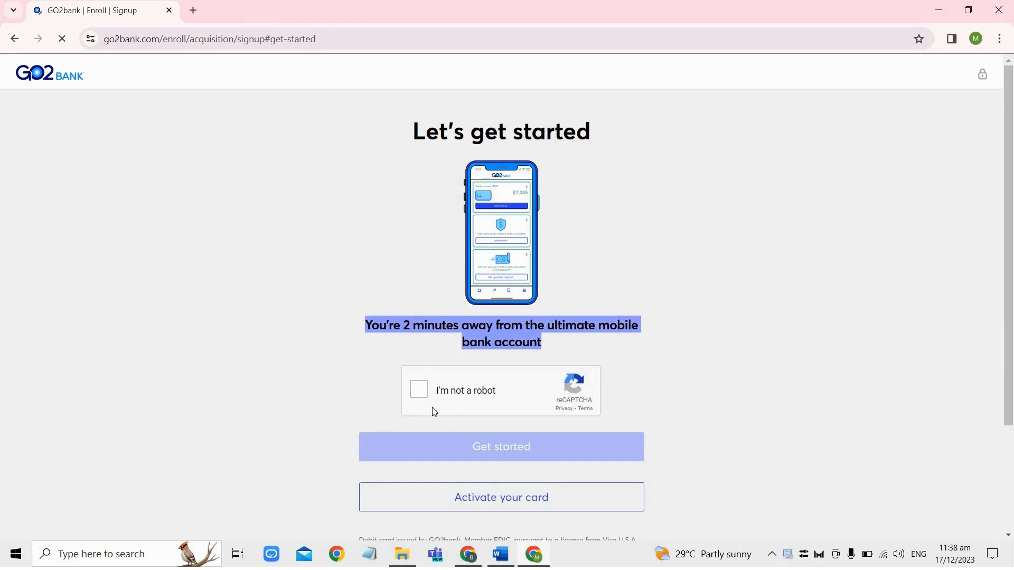
click(420, 390)
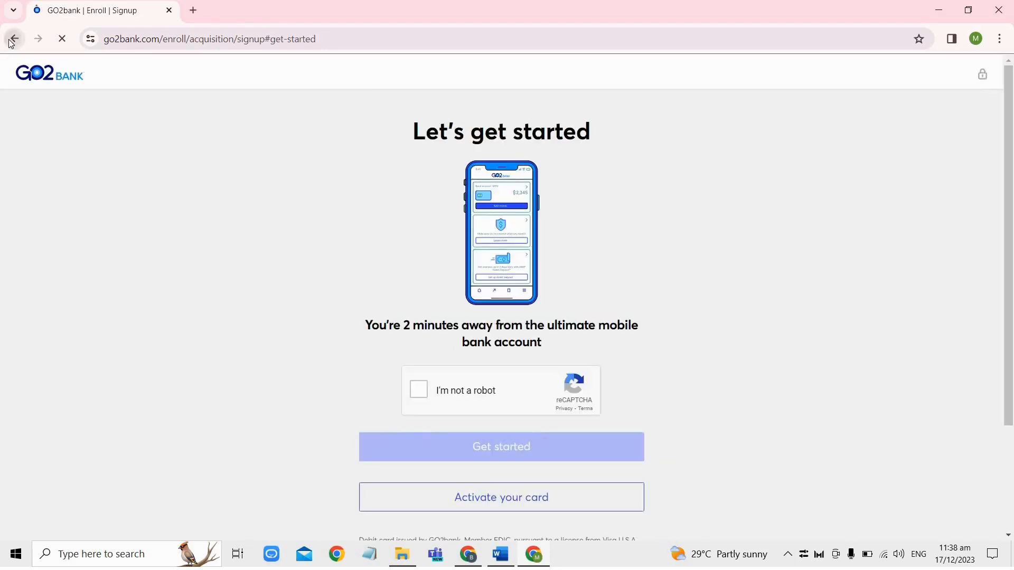
- Go back to the home page and reach the 'Welcome back!' login form via 'Log in'
click(14, 39)
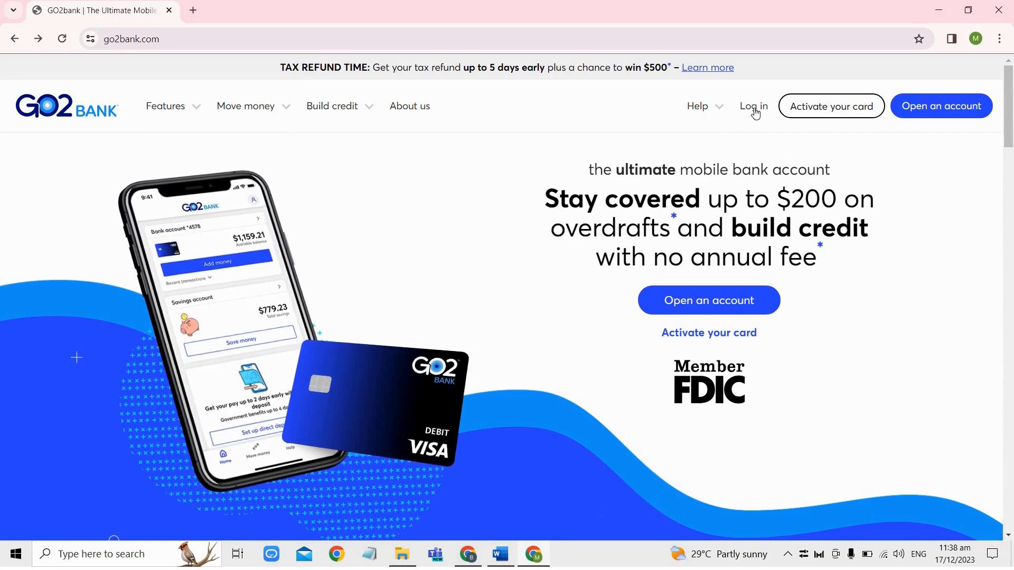
click(752, 105)
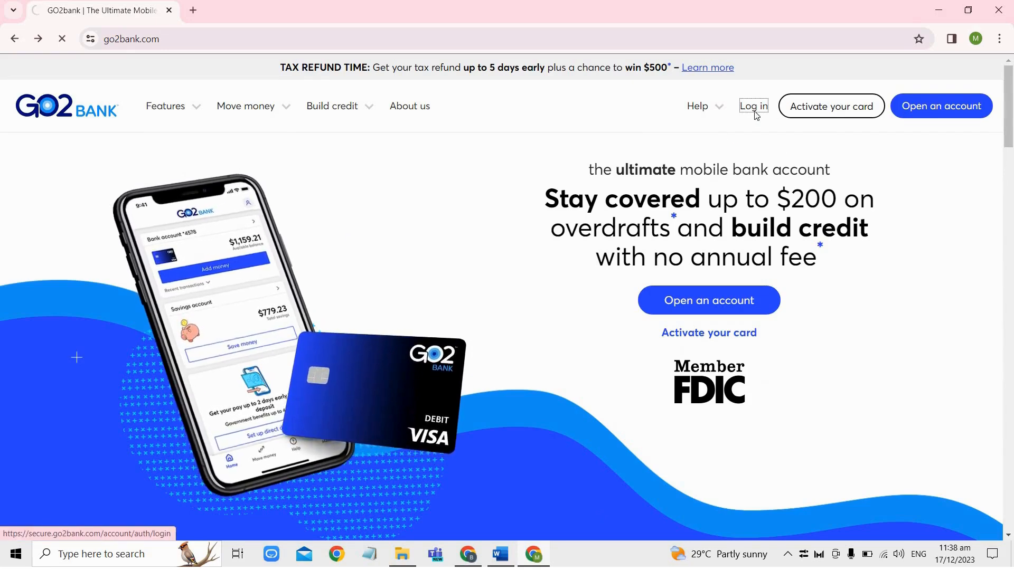
click(753, 106)
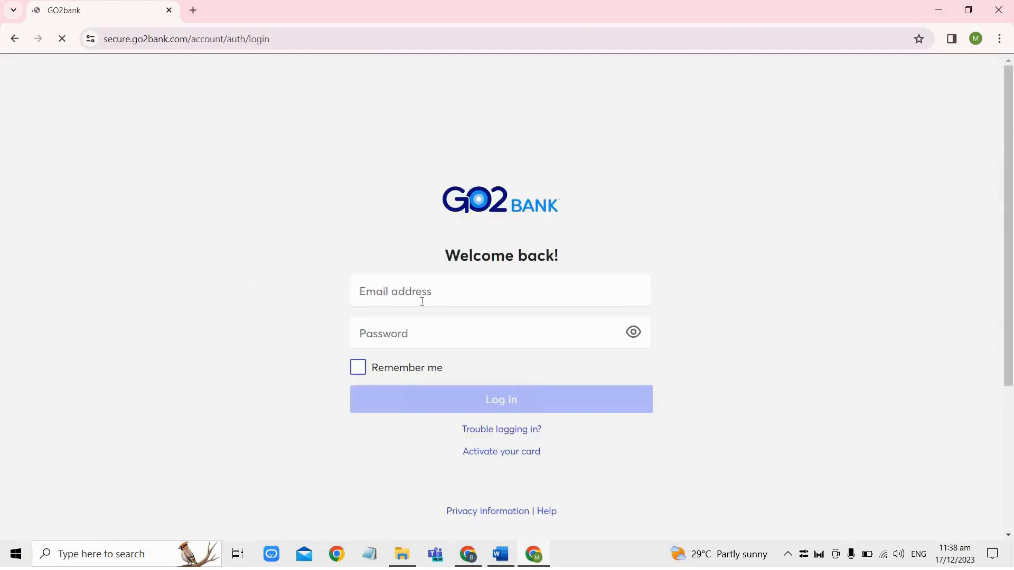
- Enter the email 'janecr' and the masked password in the login form, ready to sign in
click(500, 291)
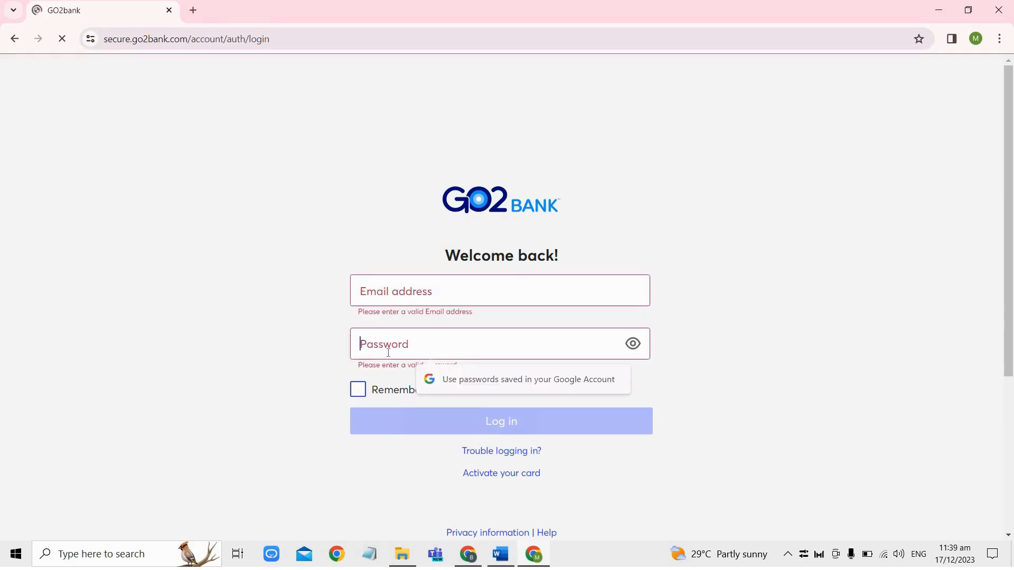
click(498, 290)
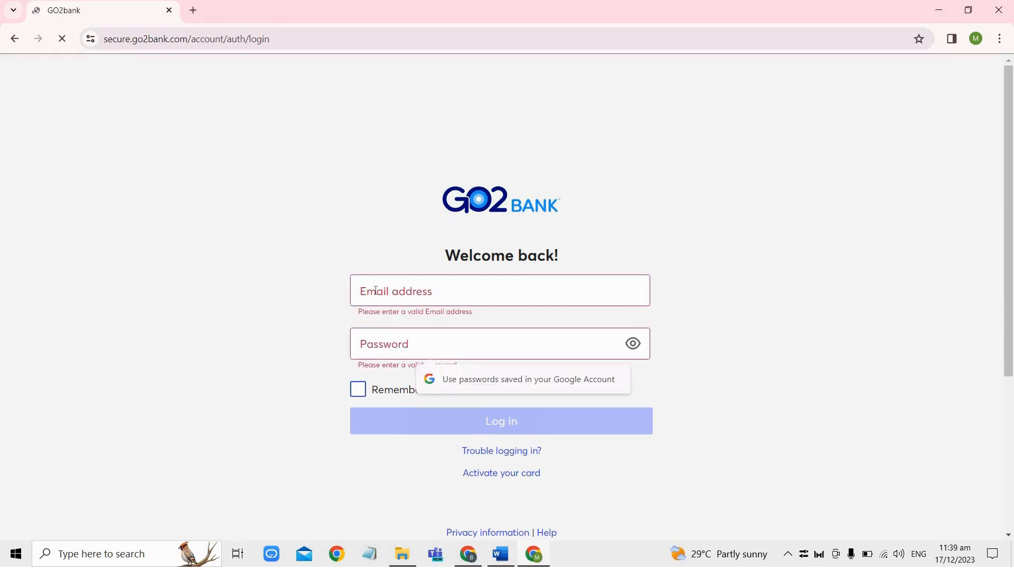
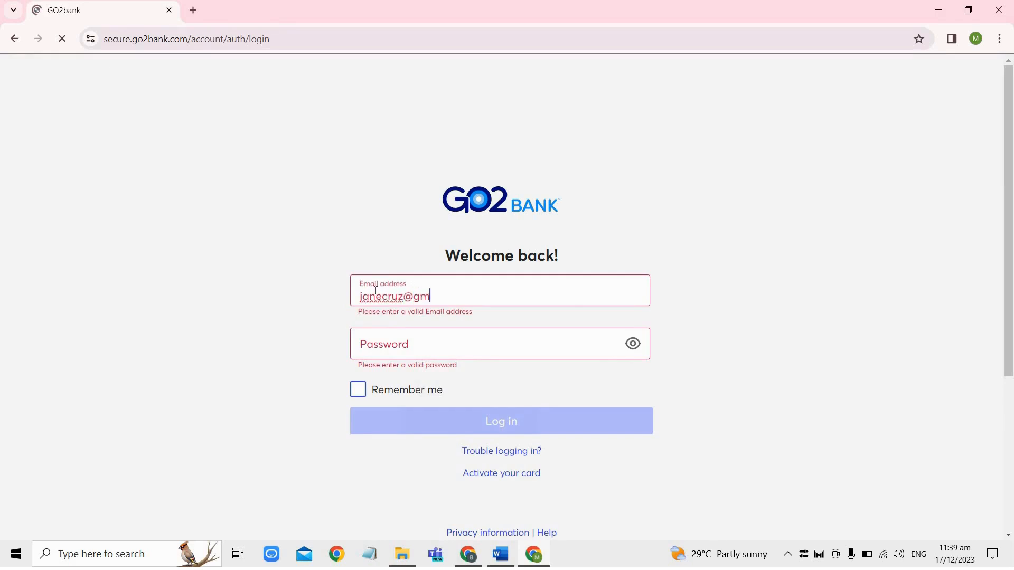
click(498, 333)
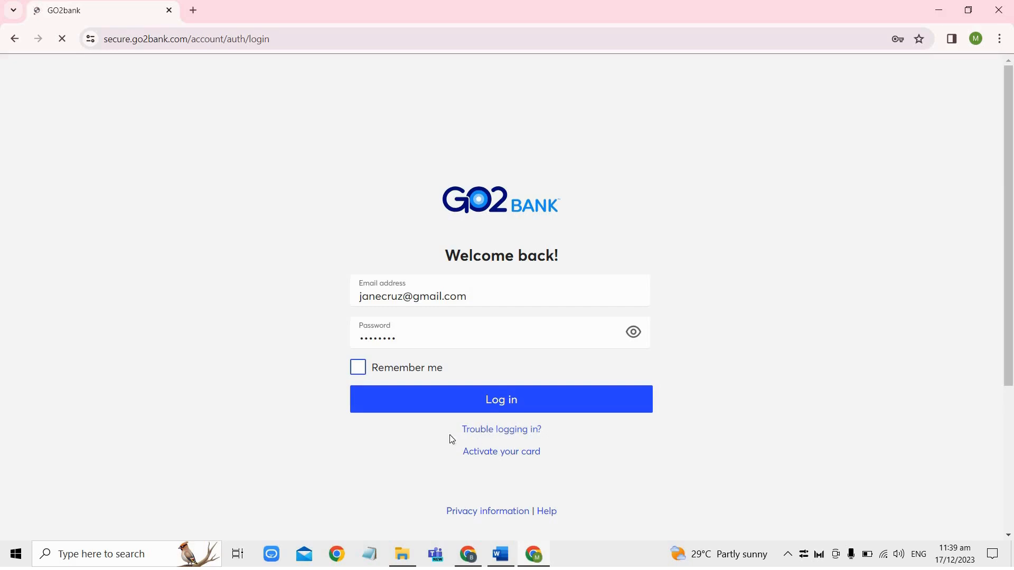
click(500, 338)
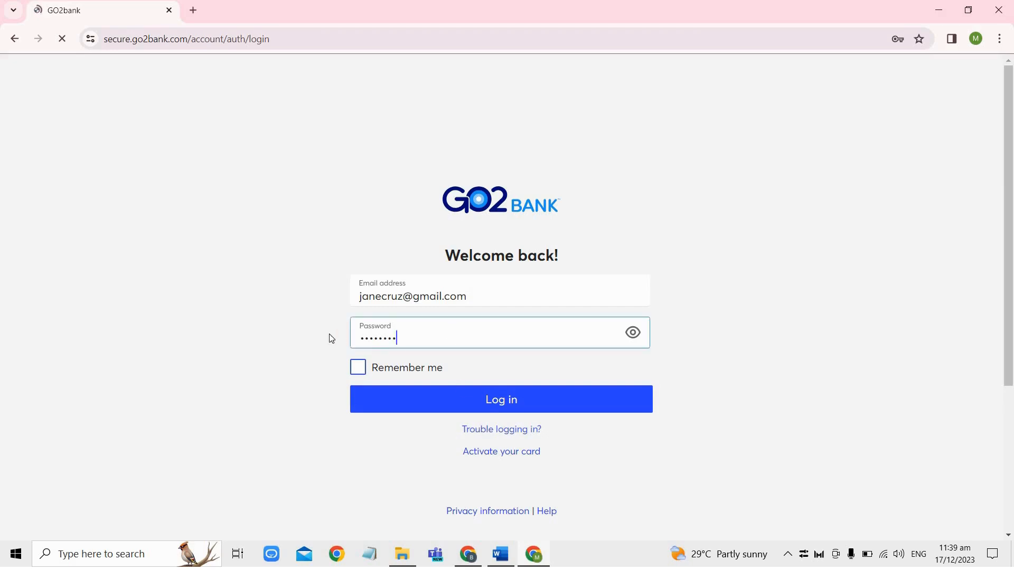